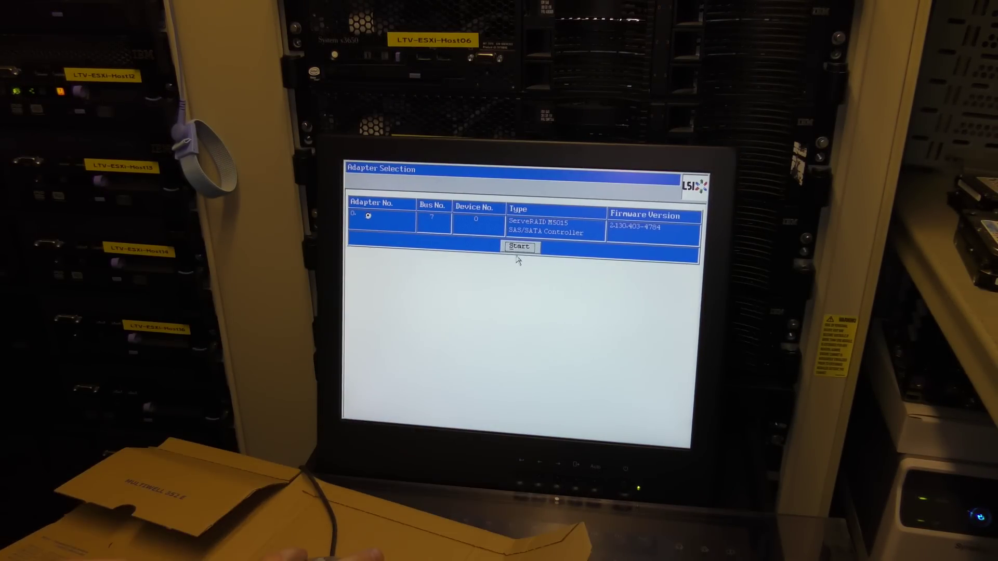
Step: Start WebBIOS on the ServeRAID M5015 to show its six Unconfigured Good drives
left_click(519, 246)
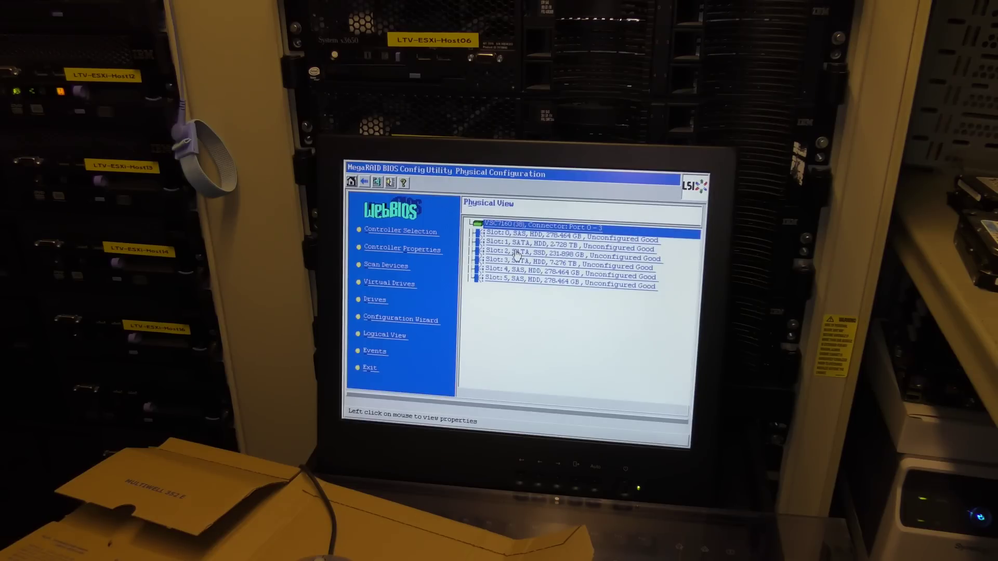